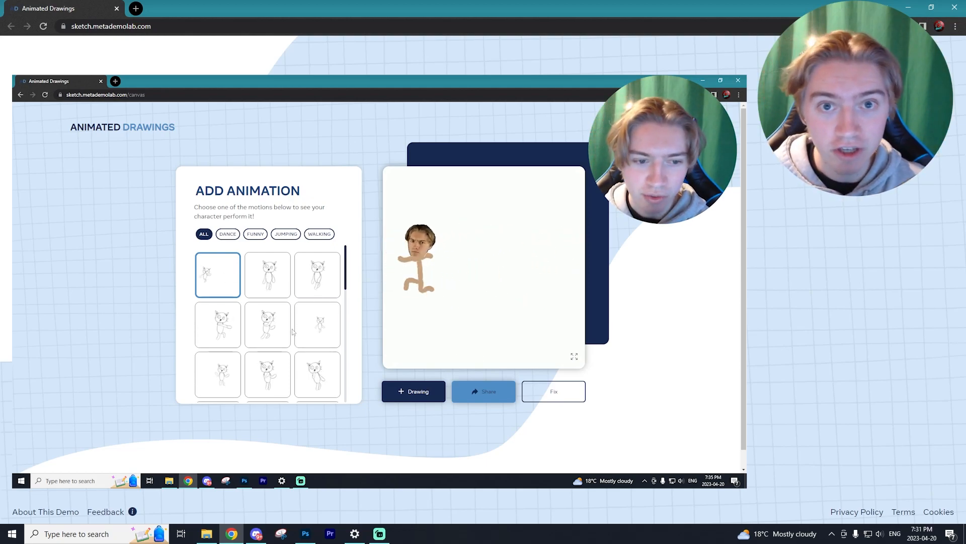
# Start creating a new animated drawing from the Animated Drawings landing page
pyautogui.click(268, 274)
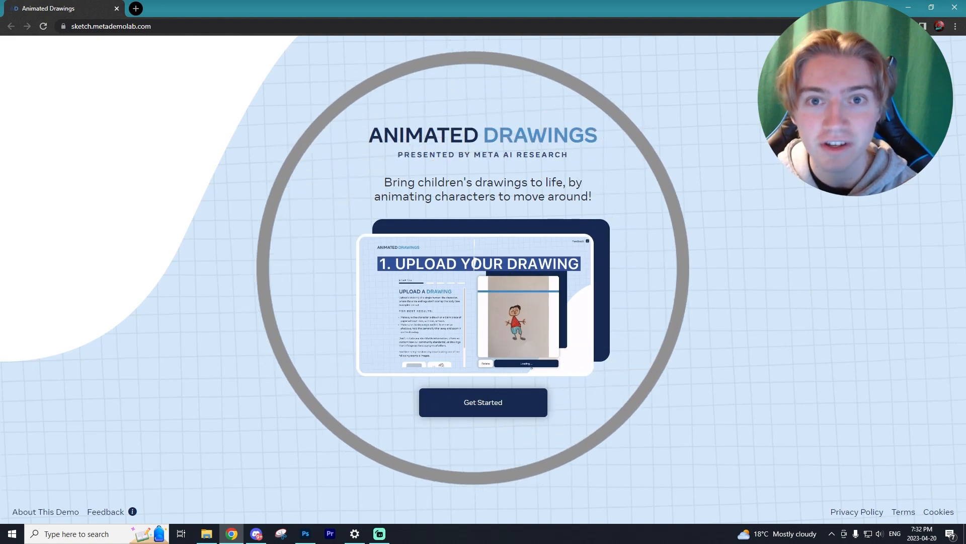
pyautogui.click(483, 401)
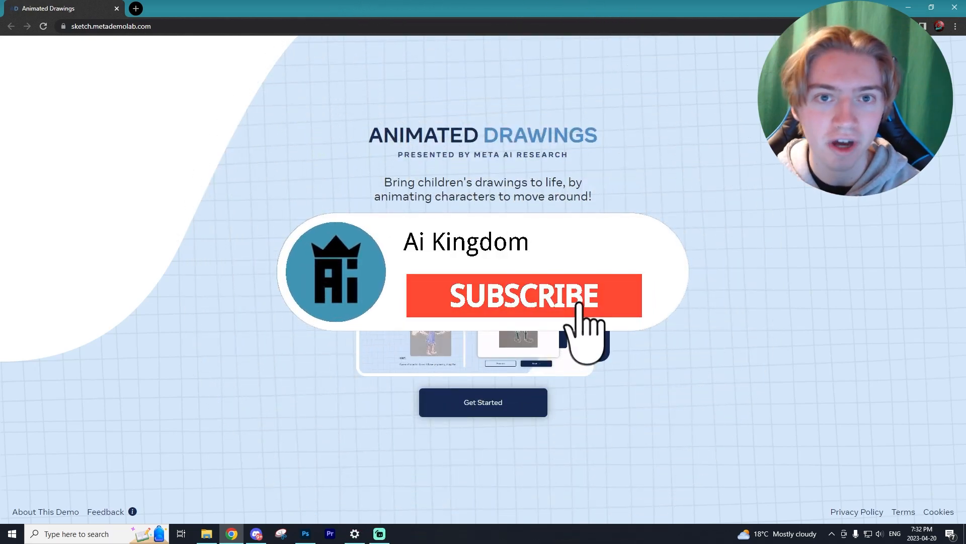
pyautogui.click(522, 296)
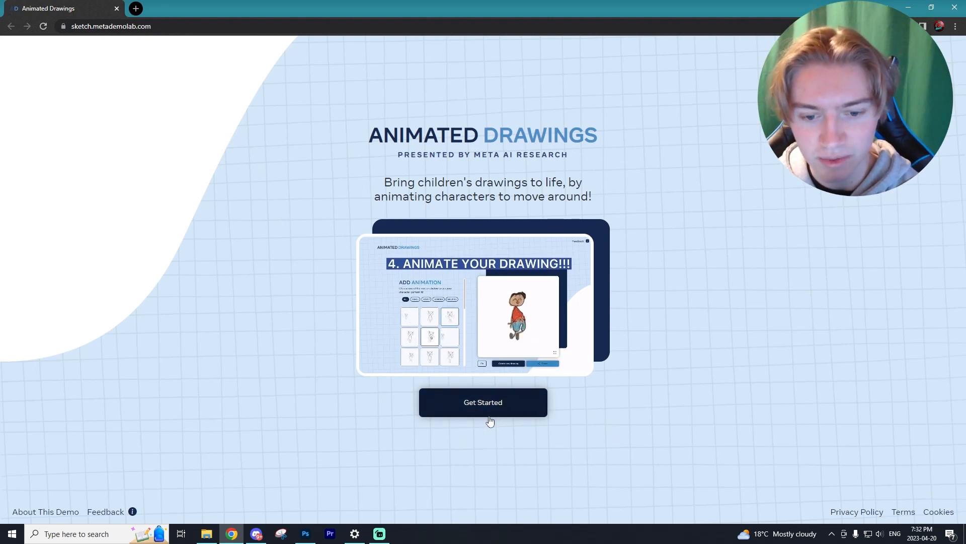
pyautogui.click(483, 402)
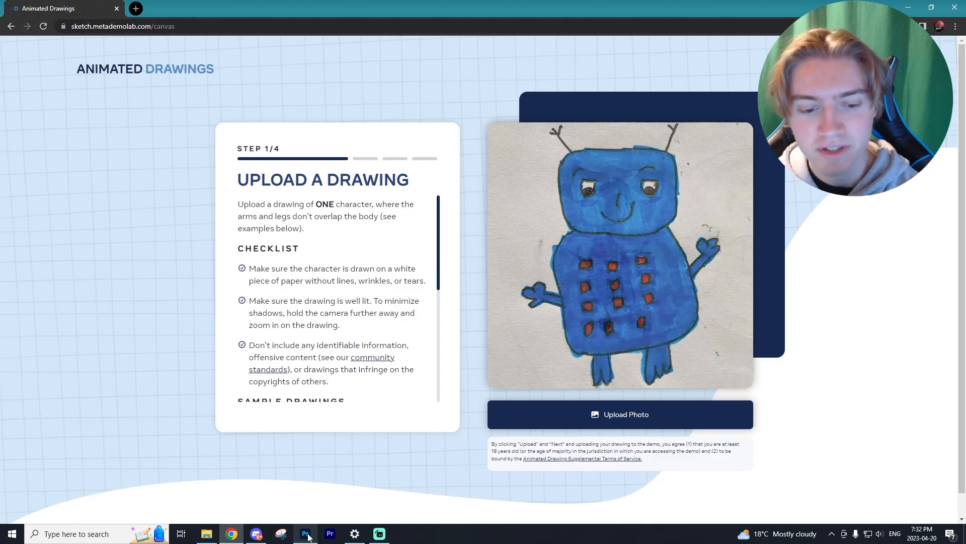
# Upload the stick-figure drawing with the photo face and continue to the research consent question
pyautogui.click(305, 534)
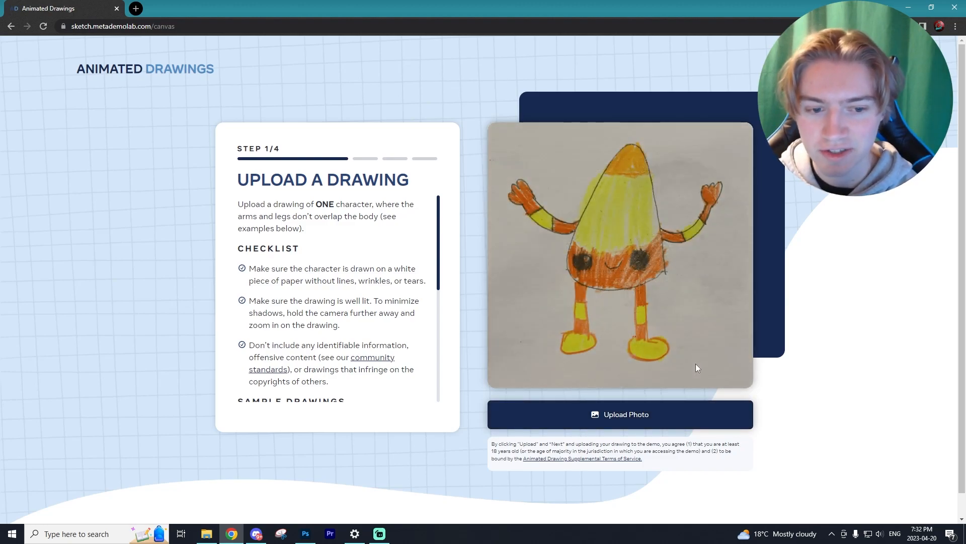
pyautogui.click(620, 414)
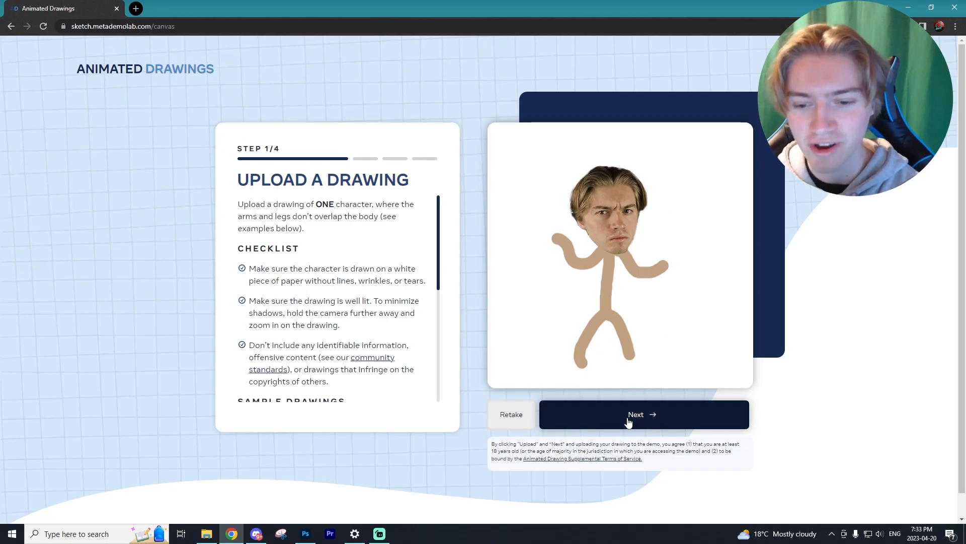
pyautogui.click(643, 414)
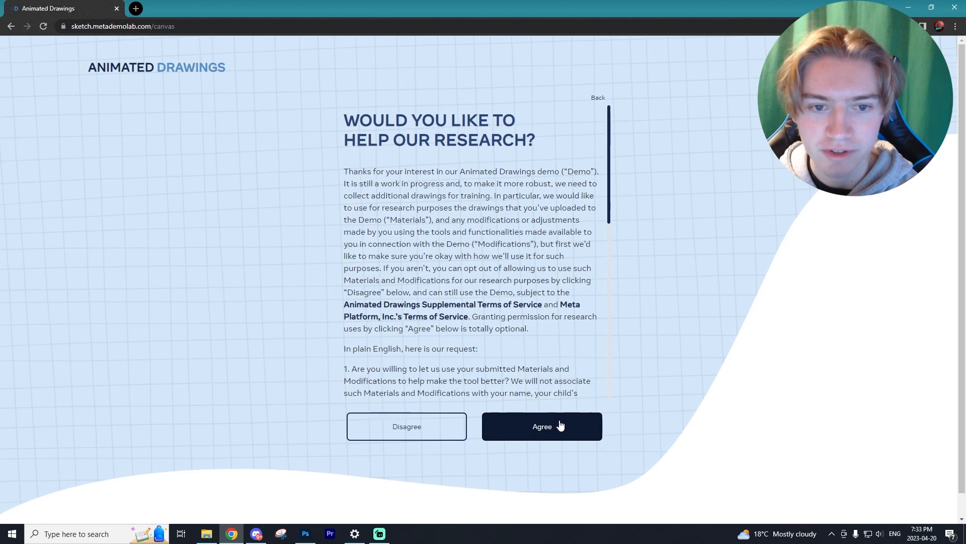
# Agree to research use, tighten the bounding box around the stick figure, and continue
pyautogui.click(542, 426)
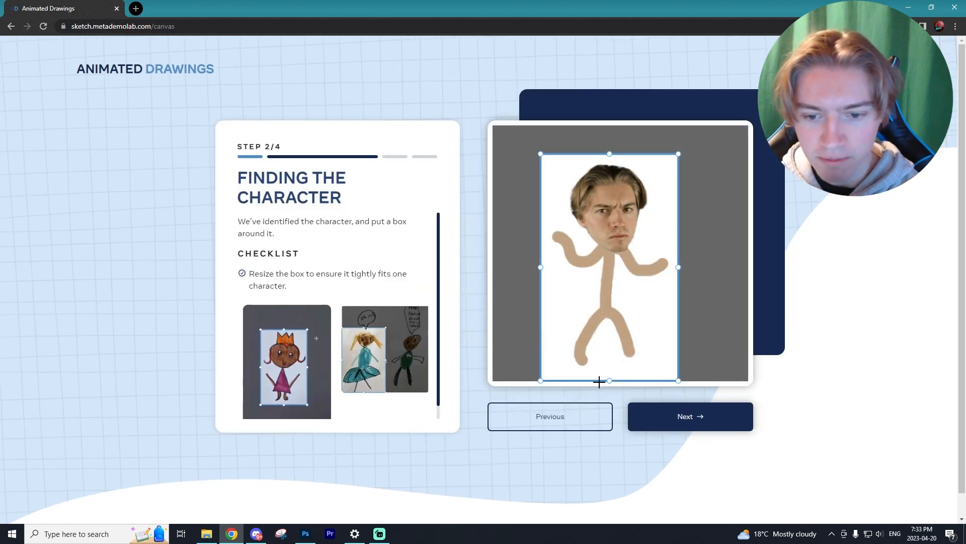
pyautogui.moveTo(609, 380); pyautogui.dragTo(609, 371)
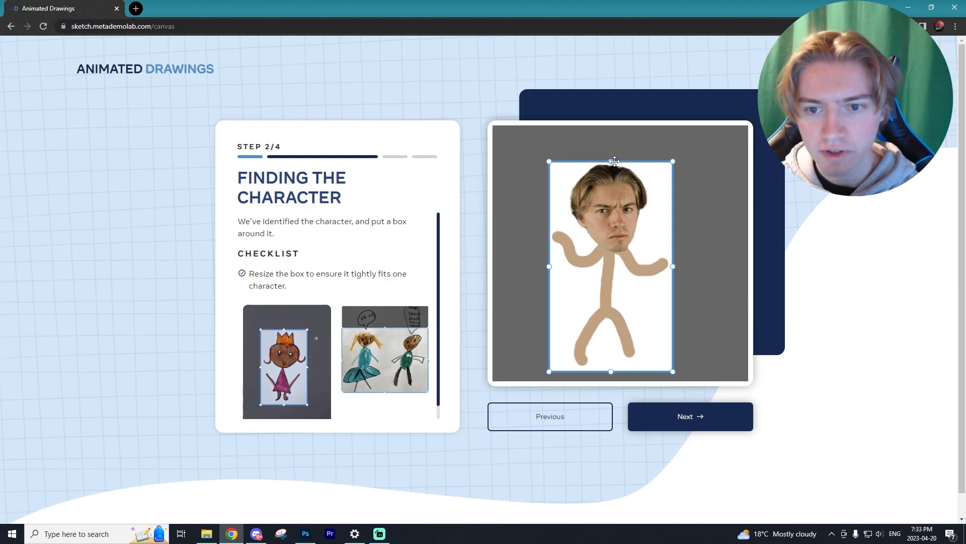
pyautogui.click(690, 416)
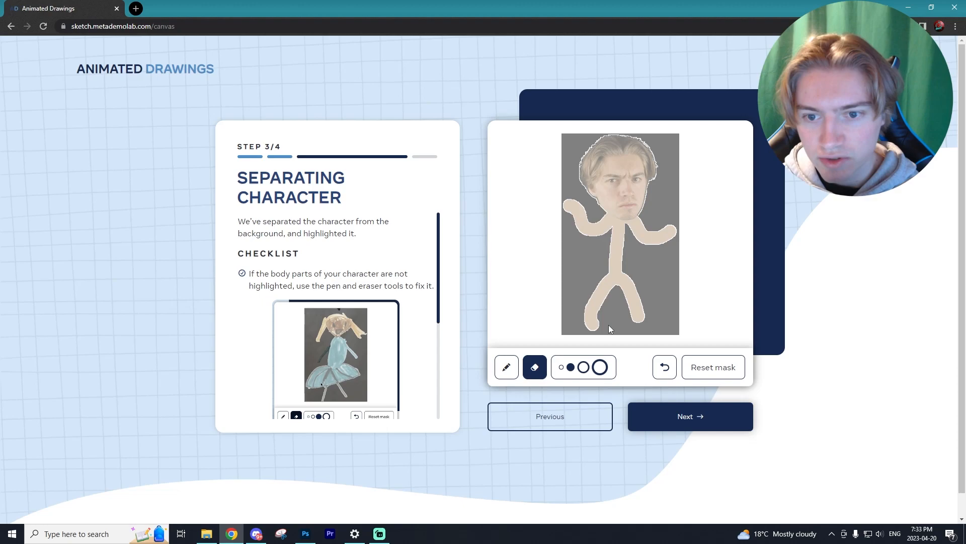
pyautogui.moveTo(621, 275)
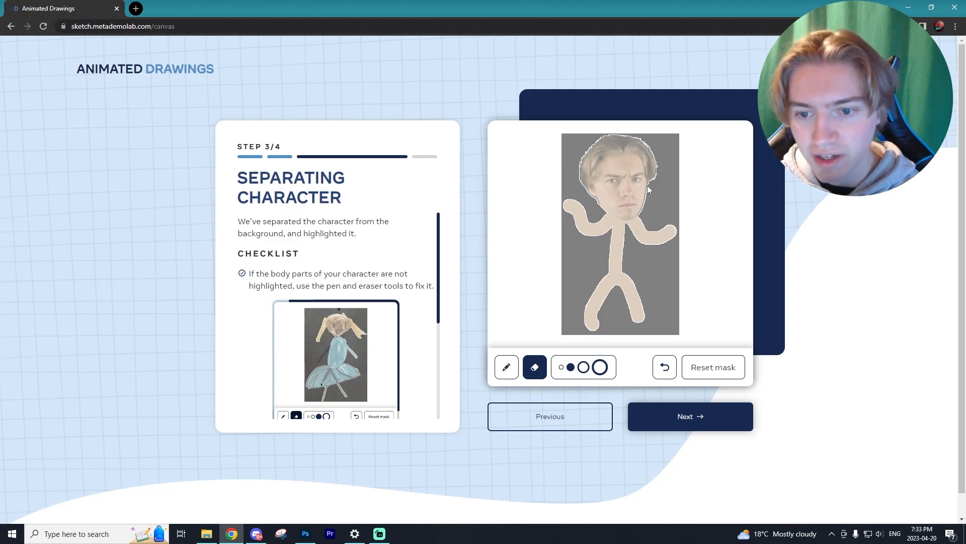
# Test a thick pen stroke on the mask, undo it, and accept the automatic mask unchanged
pyautogui.click(506, 367)
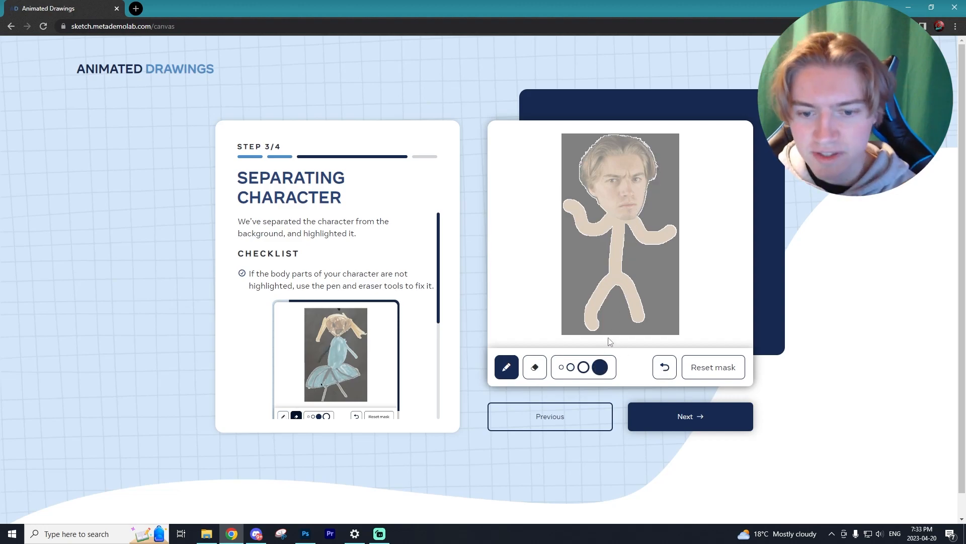
pyautogui.click(570, 367)
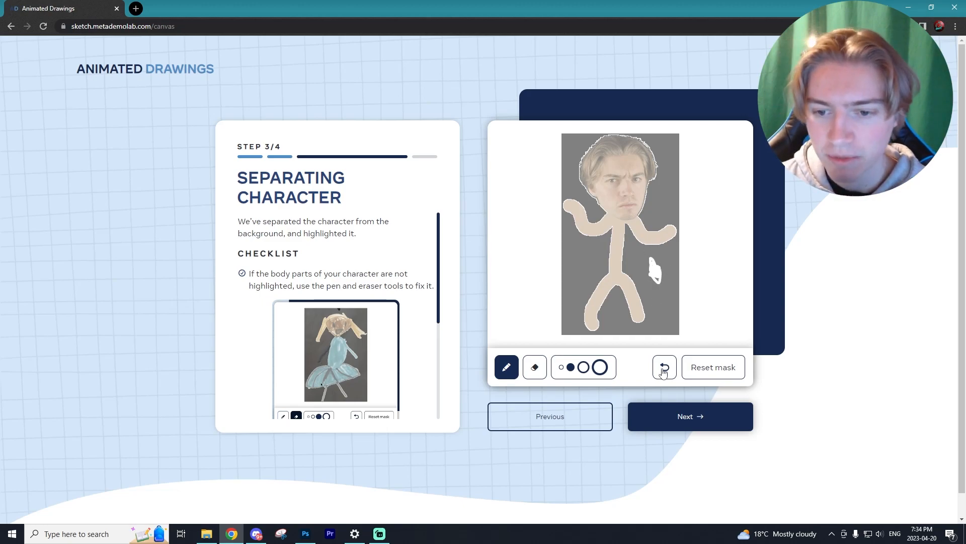
pyautogui.click(664, 367)
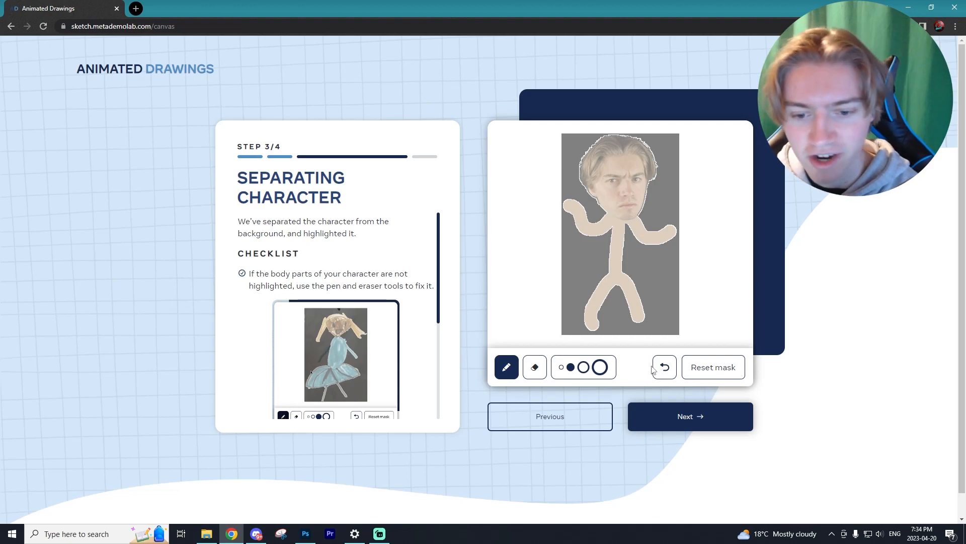
pyautogui.click(689, 416)
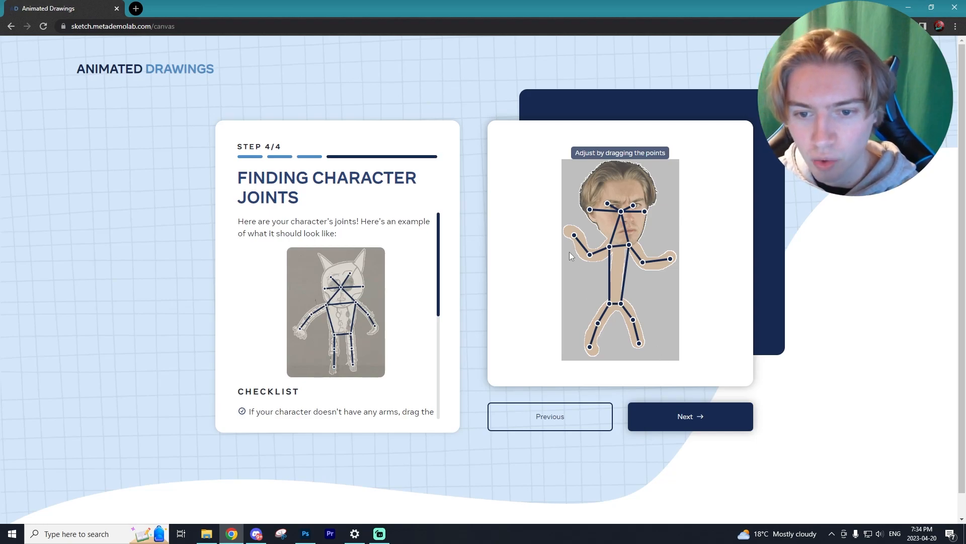
pyautogui.moveTo(574, 234)
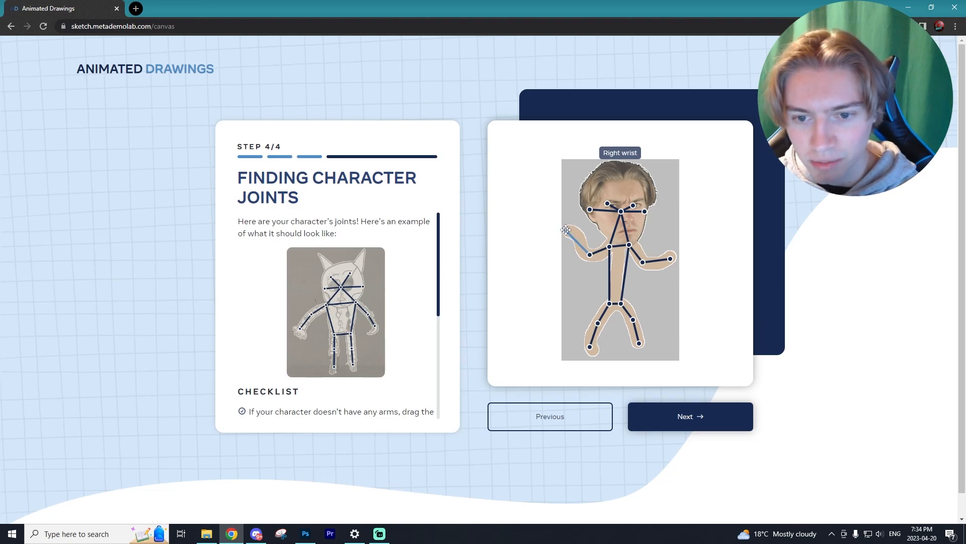
# Reposition the right wrist, head centre and right ear joints, then confirm the skeleton
pyautogui.moveTo(565, 230); pyautogui.dragTo(662, 261)
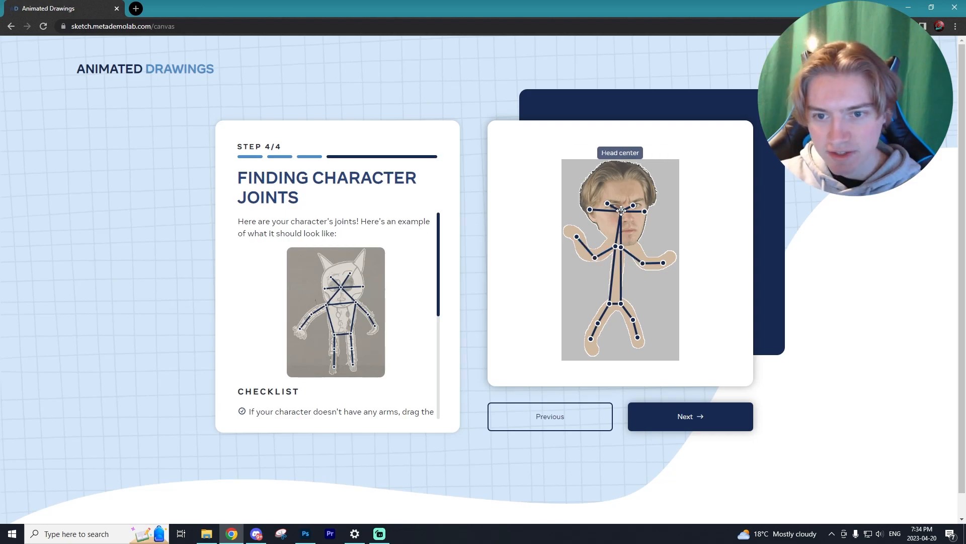
pyautogui.moveTo(620, 213); pyautogui.dragTo(624, 191)
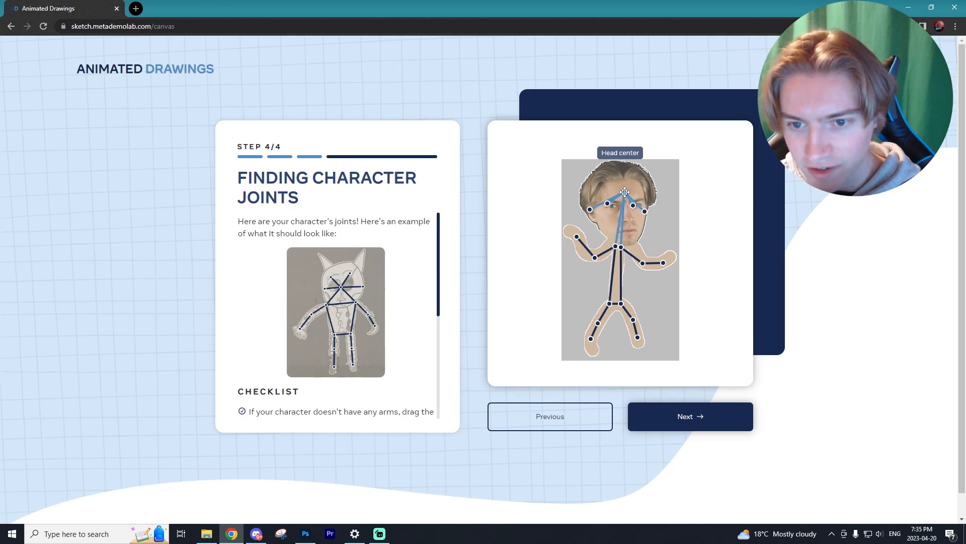
pyautogui.moveTo(624, 193); pyautogui.dragTo(624, 203)
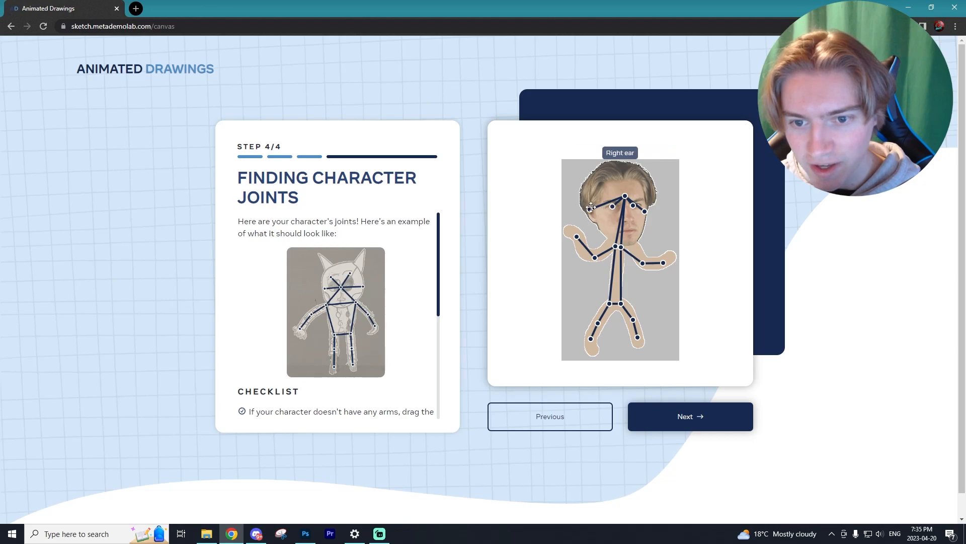
pyautogui.moveTo(645, 212)
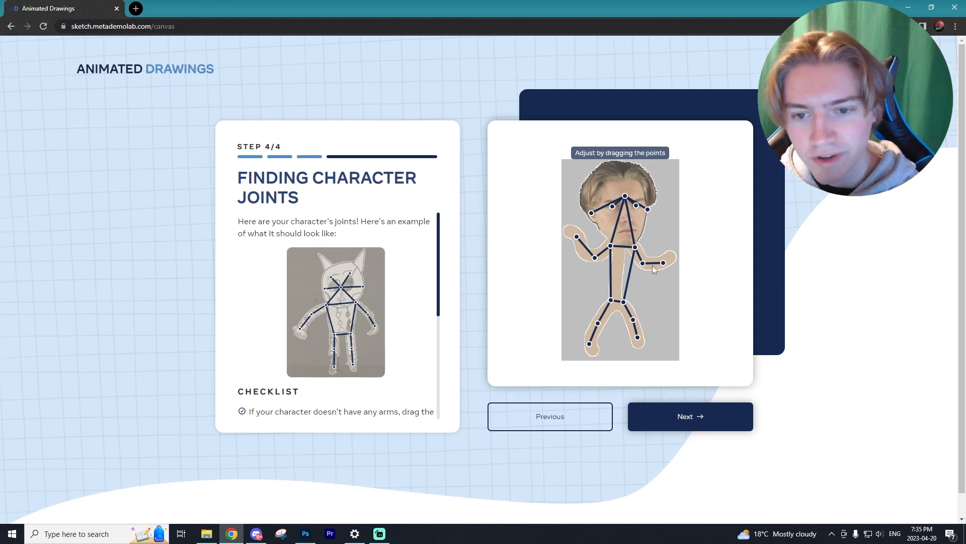
pyautogui.click(689, 416)
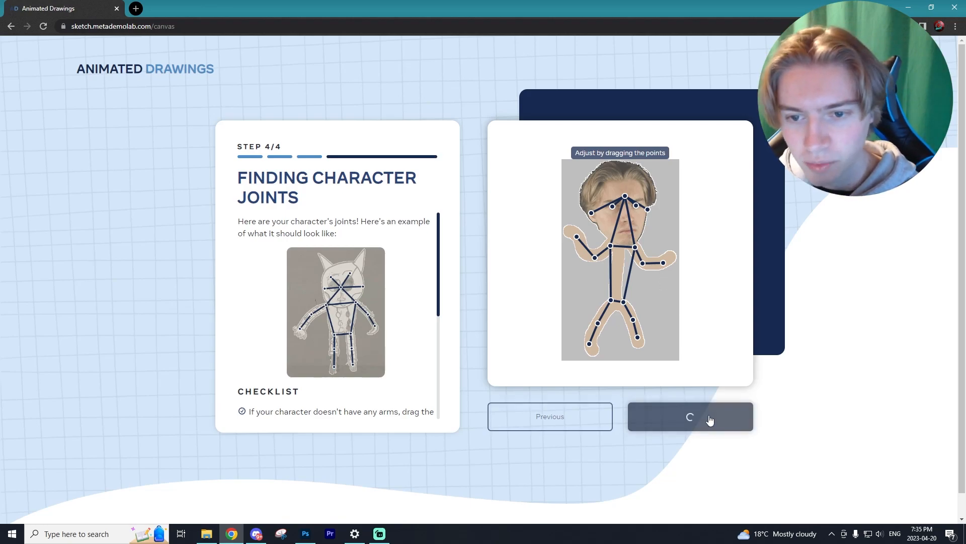
pyautogui.click(689, 416)
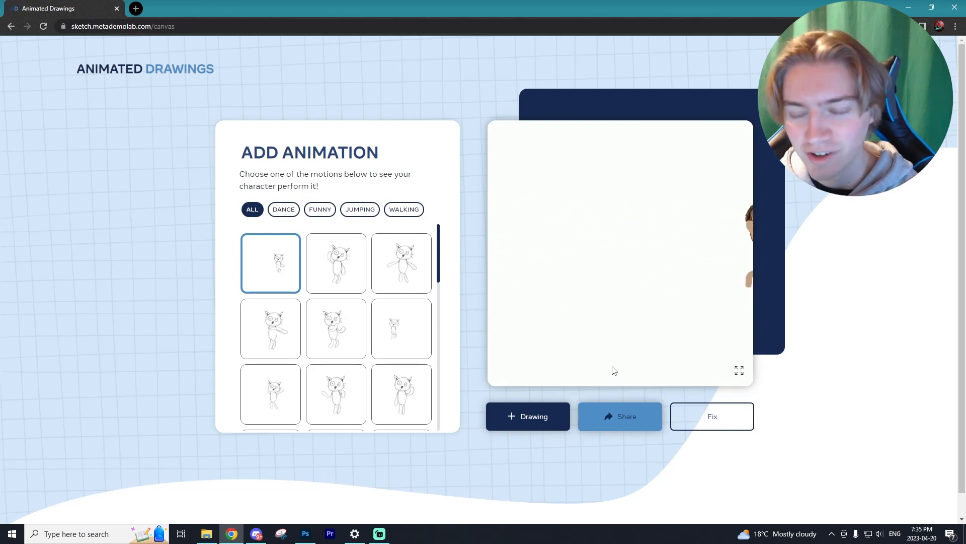
# Apply several different motions from the animation grid to the stick-figure character
pyautogui.click(335, 263)
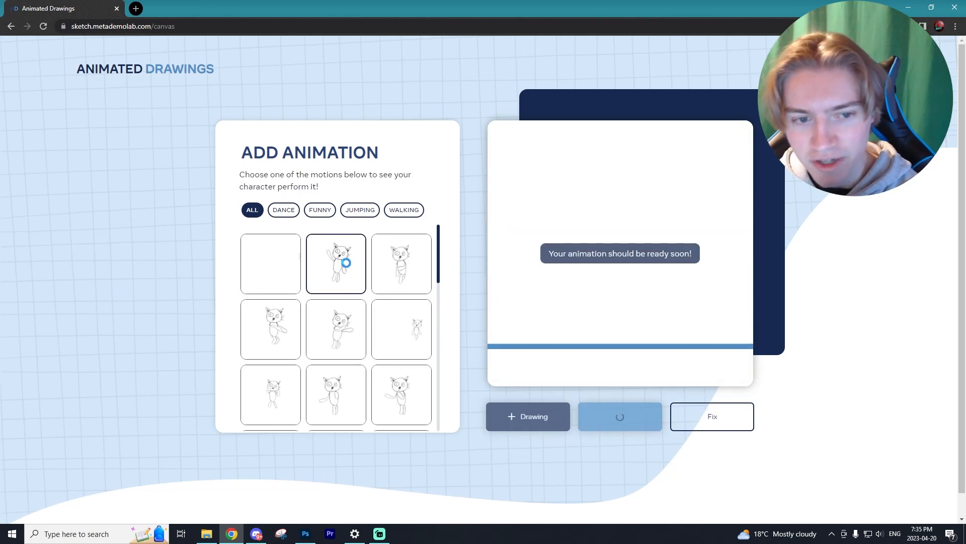
pyautogui.click(359, 209)
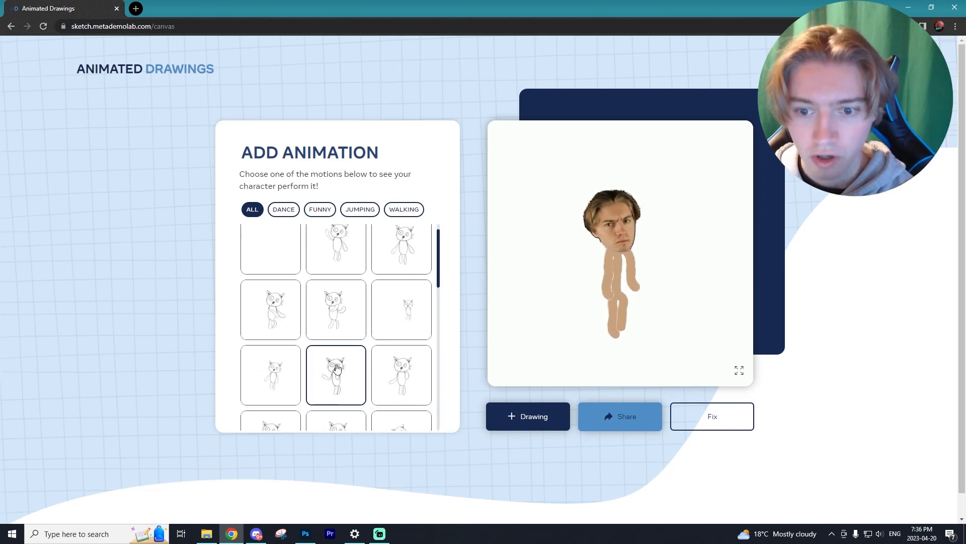
pyautogui.click(335, 310)
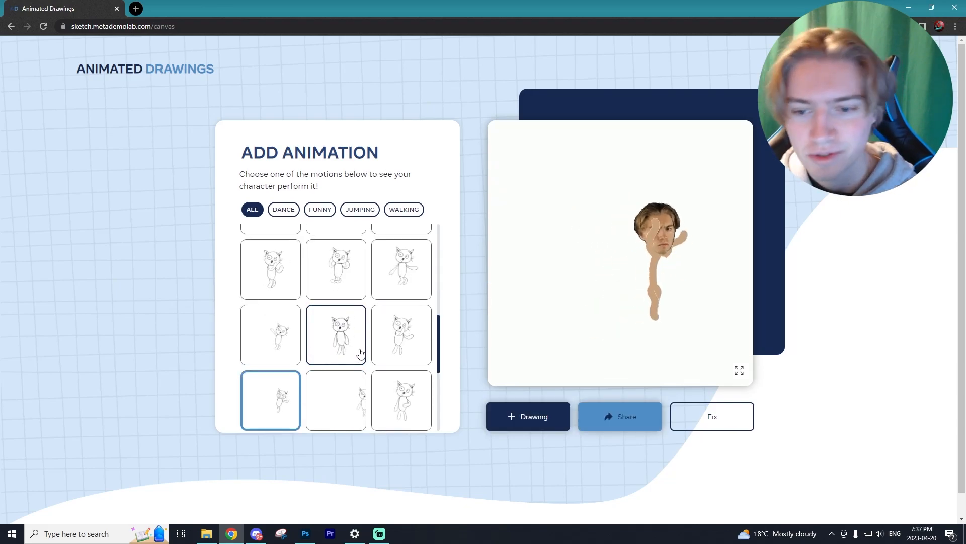
pyautogui.click(11, 25)
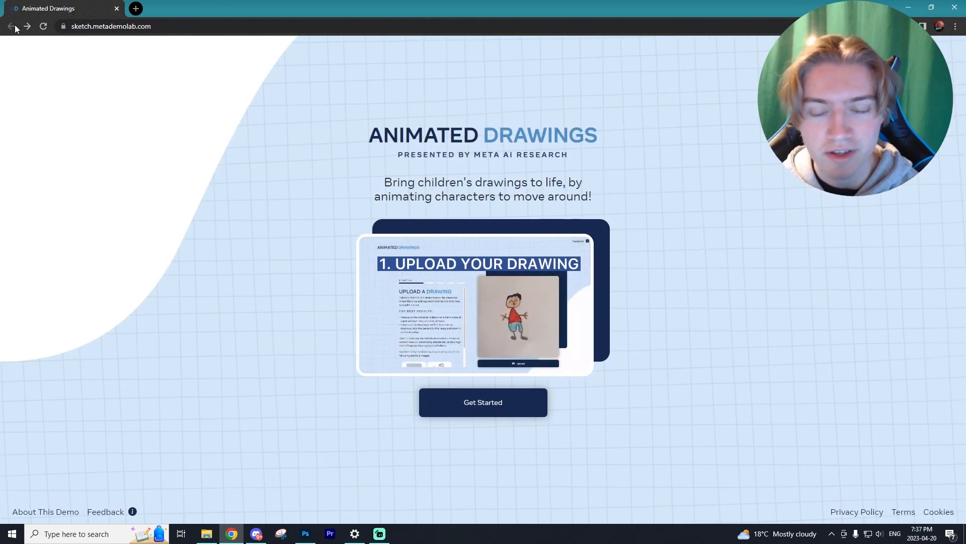
pyautogui.click(483, 401)
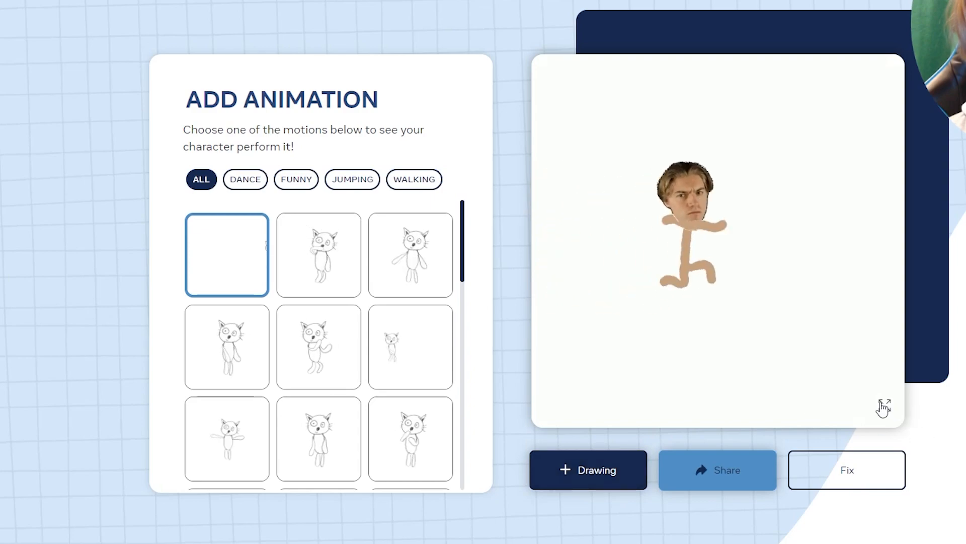